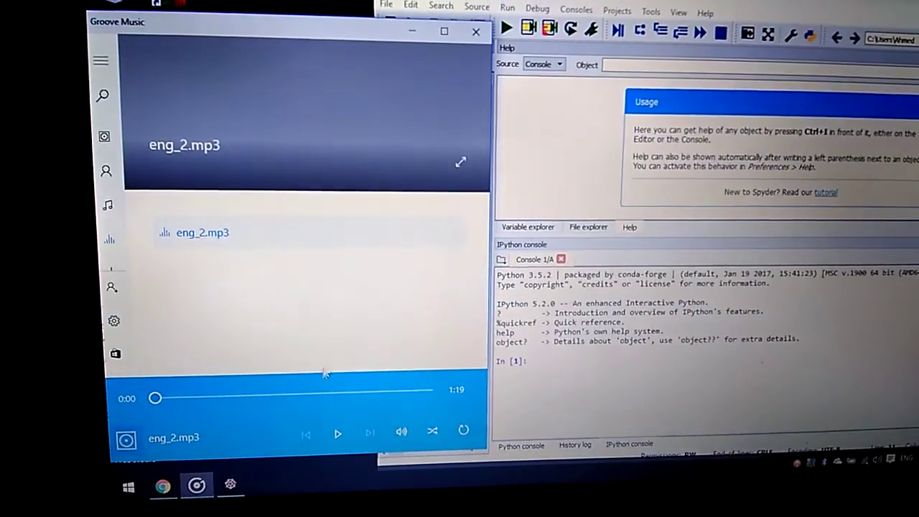
Step: Play eng_2.mp3 in Groove Music and run VoiceReco.py in Spyder alongside it
left_click(337, 433)
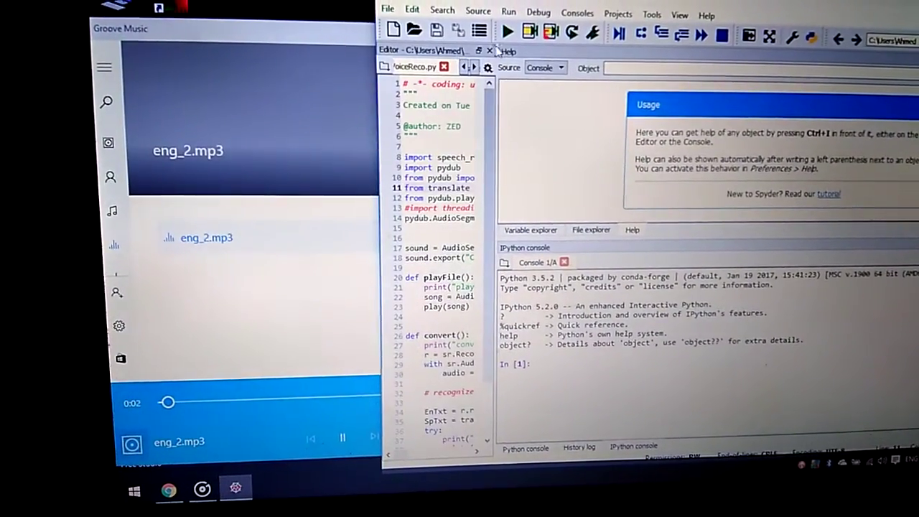
left_click(508, 29)
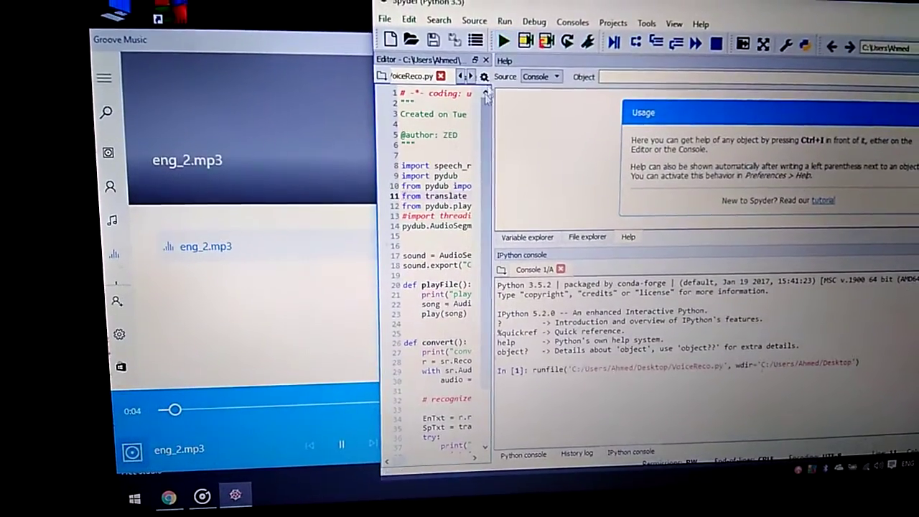